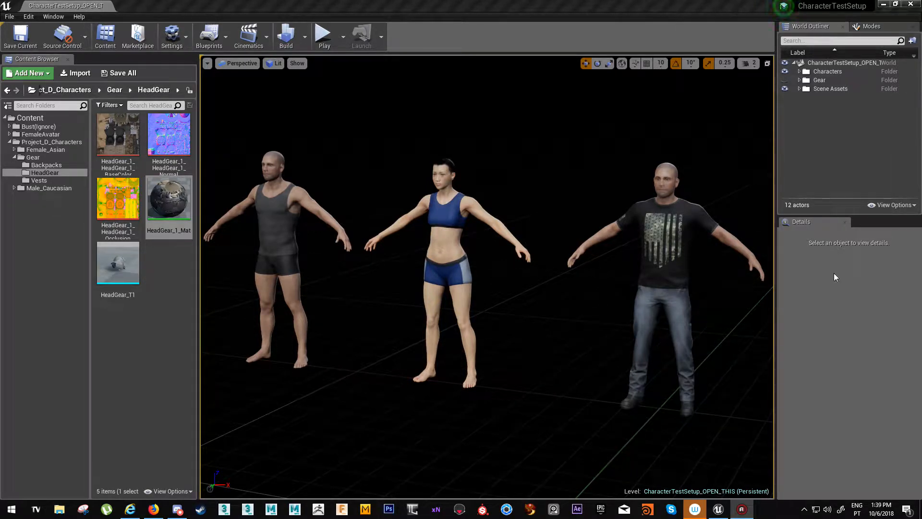
pyautogui.moveTo(573, 304)
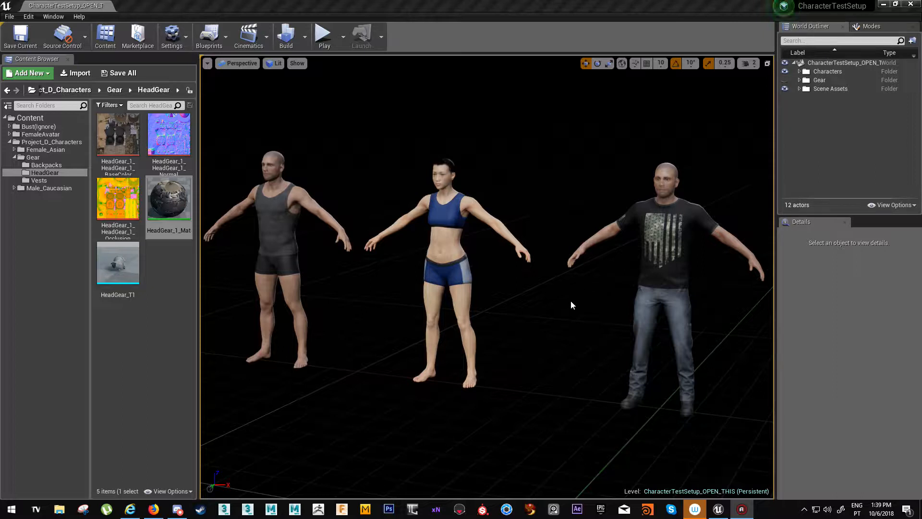
pyautogui.moveTo(597, 297)
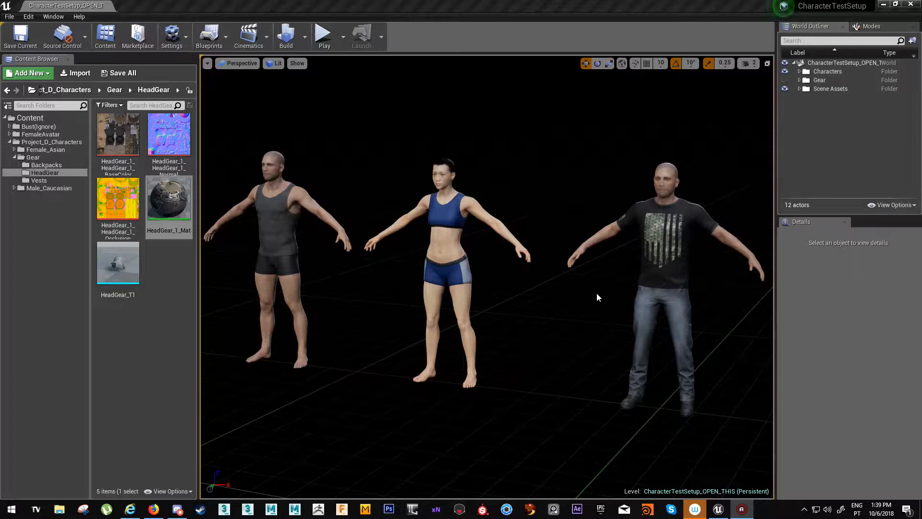
pyautogui.moveTo(600, 293)
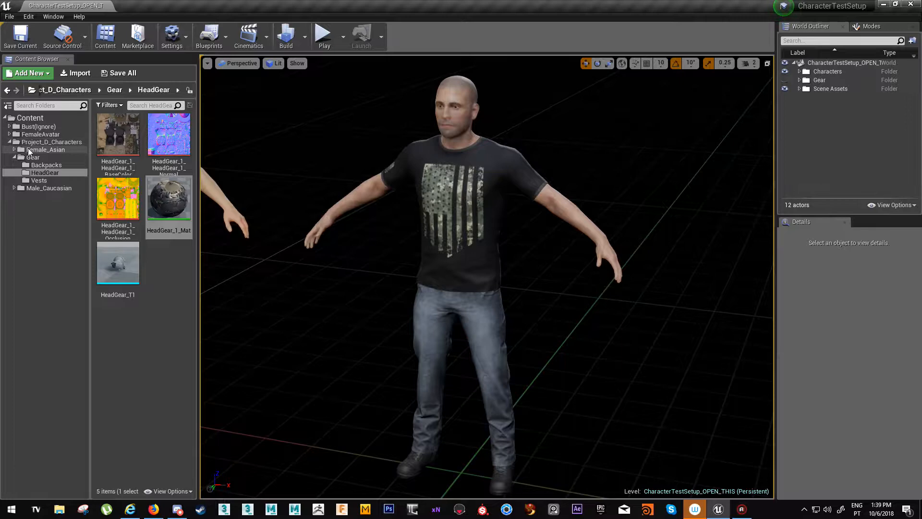
# Step: Enable the Gear actors so the cap, headset and camouflage vest appear on the character
pyautogui.click(46, 173)
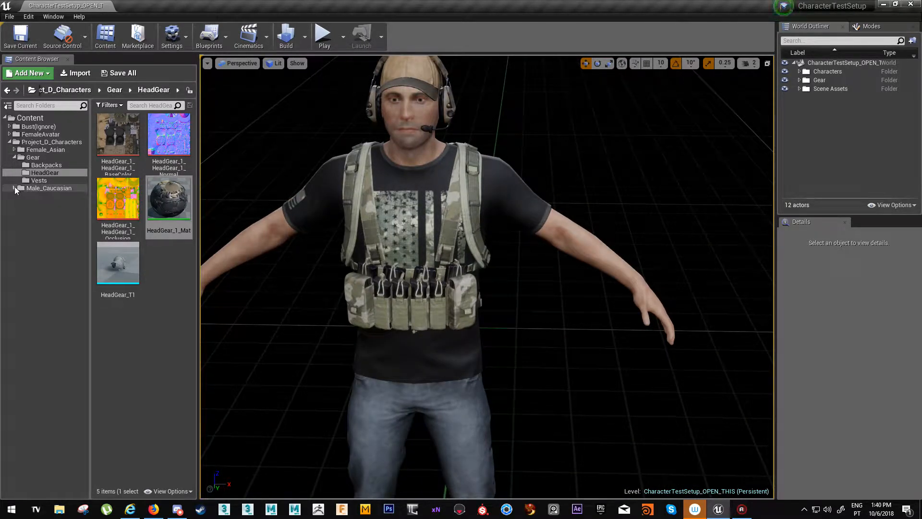
# Step: Browse Male_Caucasian > Clothed_1 textures and base materials, then open Skin_Material_Head
pyautogui.click(37, 196)
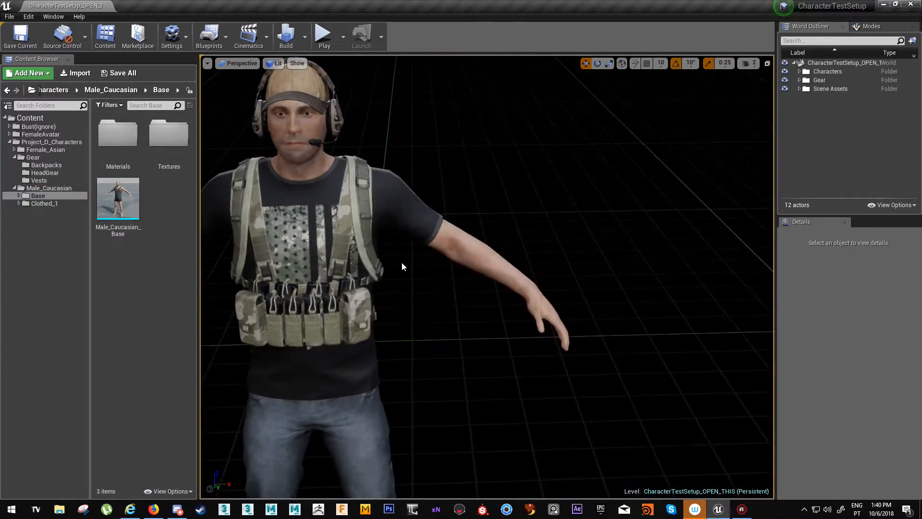
pyautogui.moveTo(152, 228)
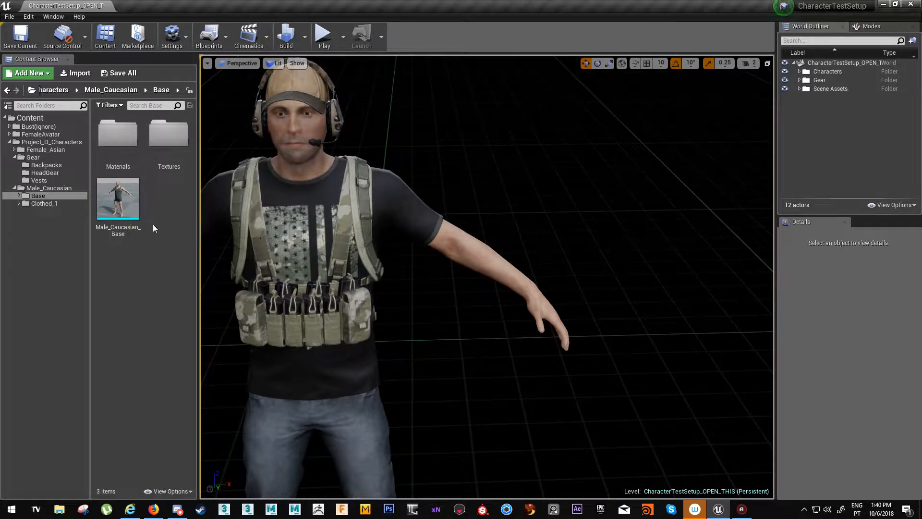
pyautogui.click(43, 202)
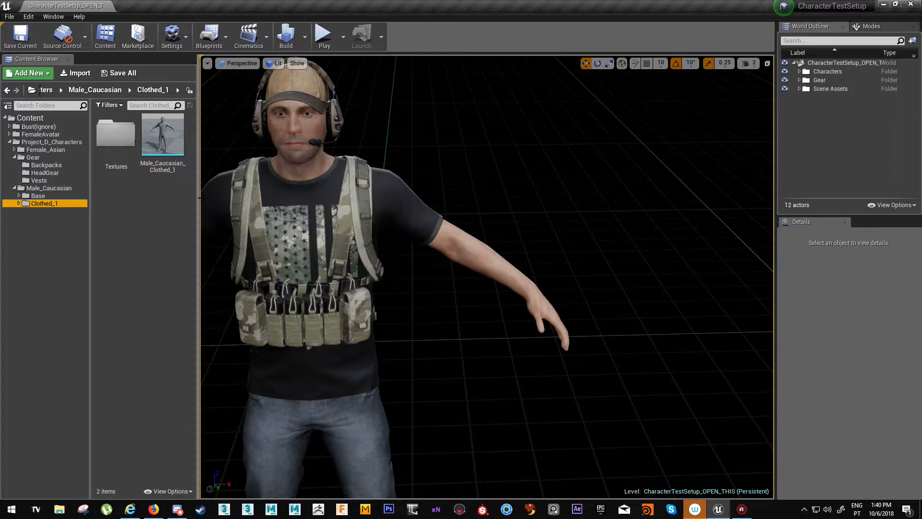
pyautogui.doubleClick(116, 133)
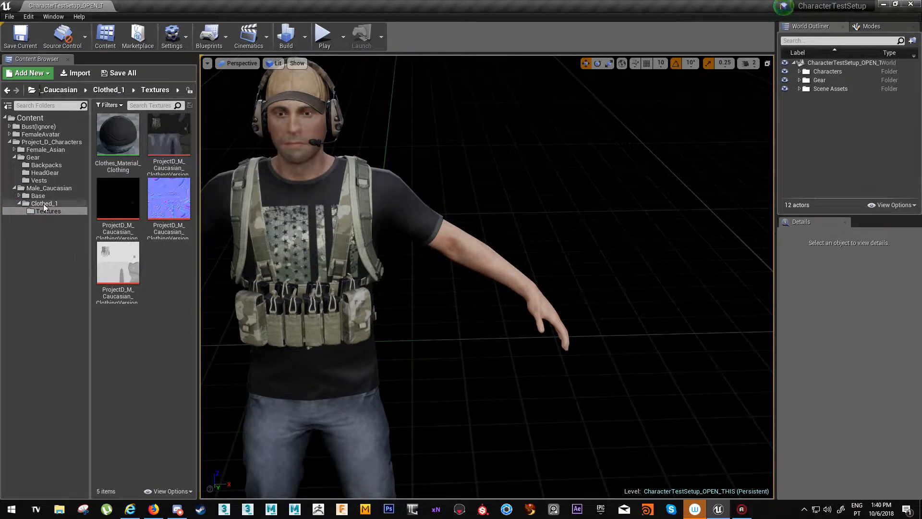
pyautogui.click(49, 203)
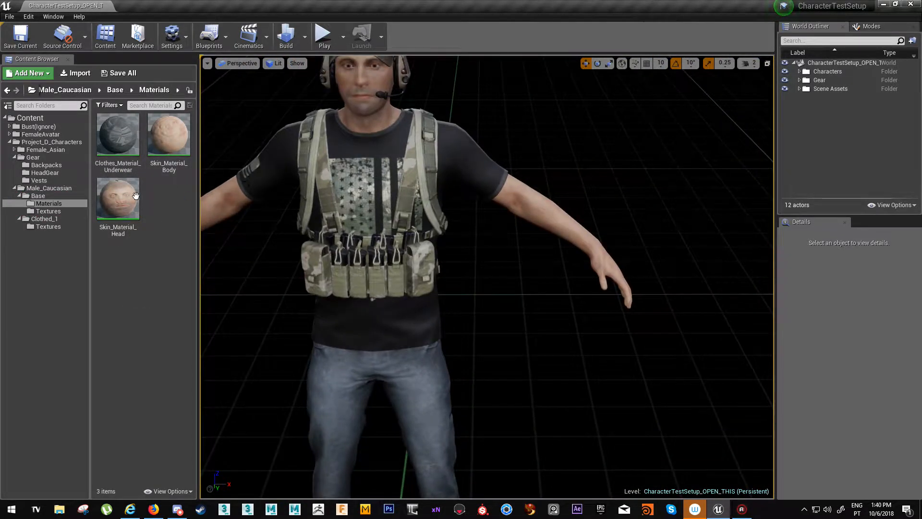
pyautogui.moveTo(126, 198)
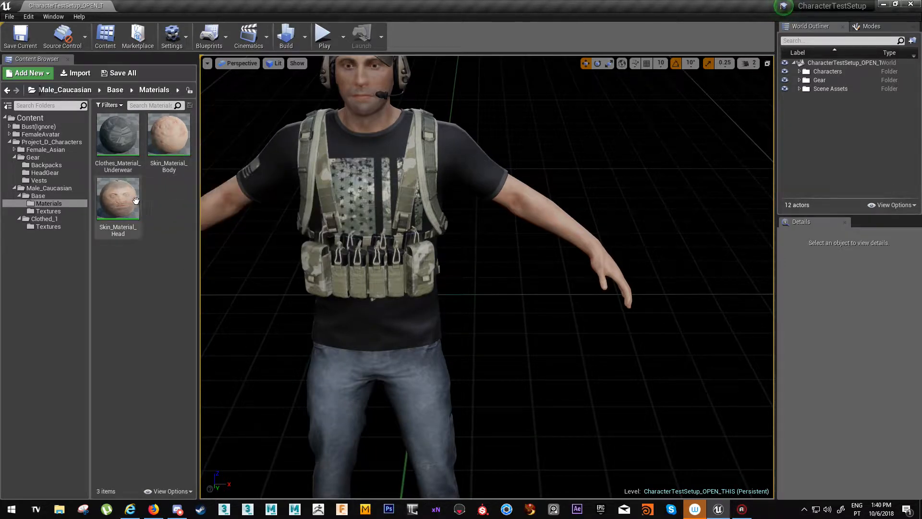
pyautogui.doubleClick(117, 197)
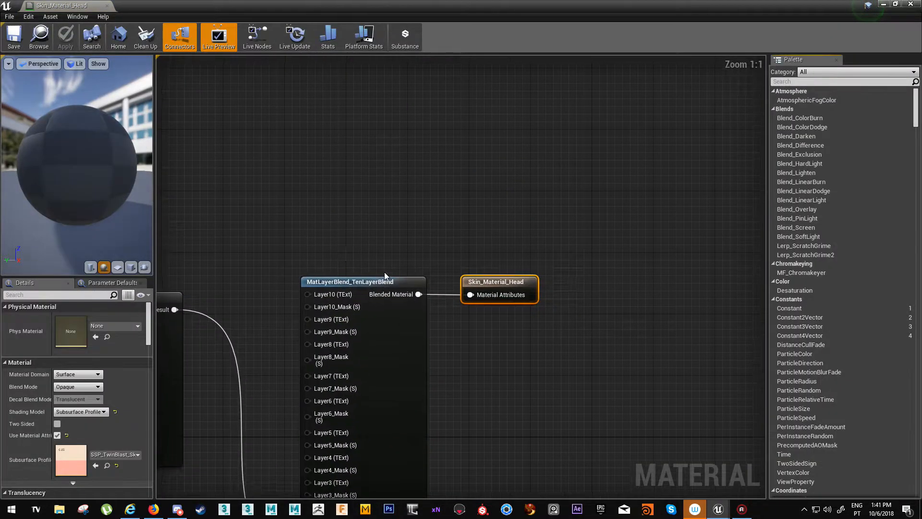
# Step: Zoom around the Skin_Material_Head node graph, then close the material editor
pyautogui.scroll(-3)
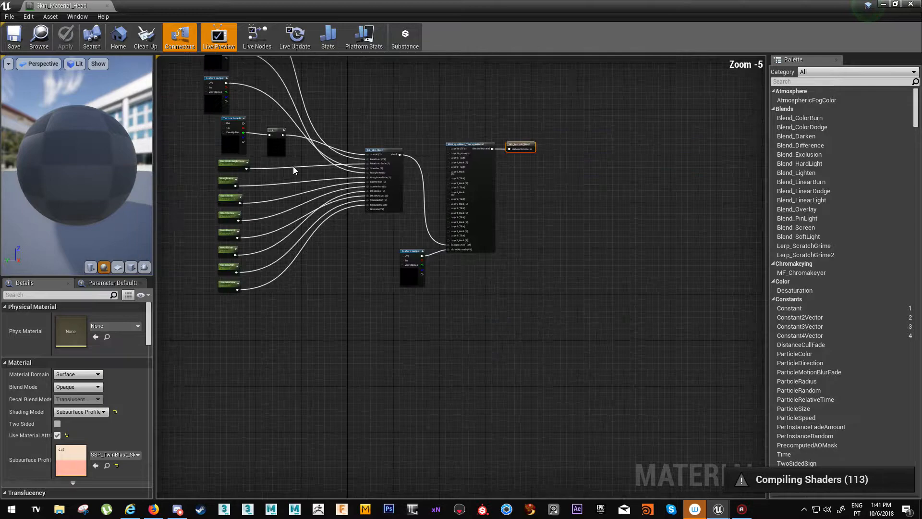
pyautogui.scroll(3)
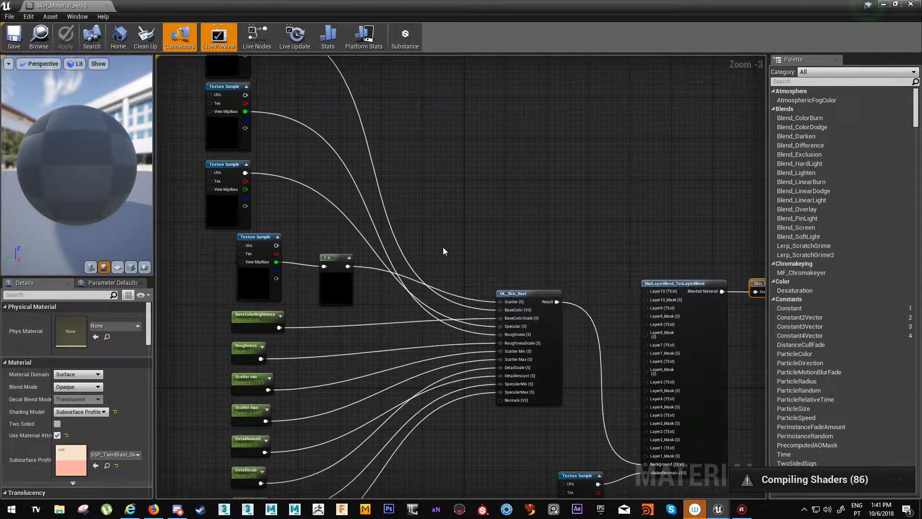
pyautogui.scroll(-3)
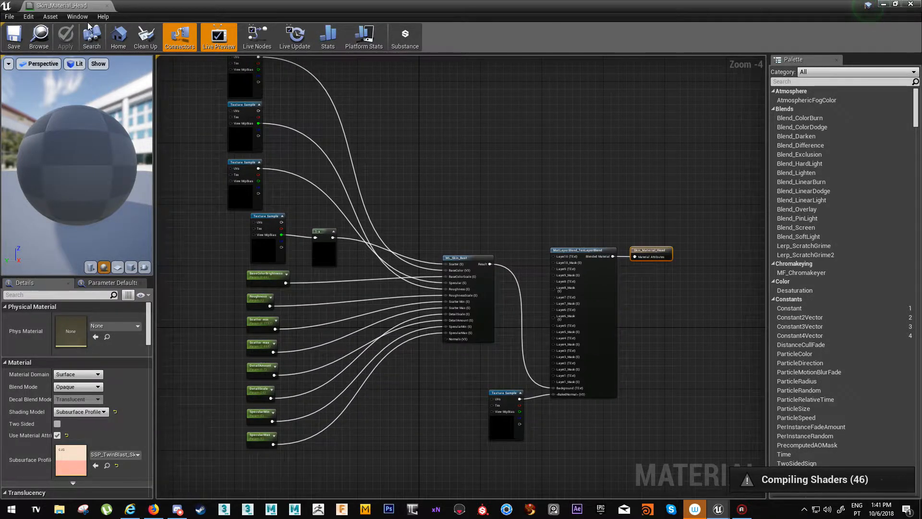
pyautogui.moveTo(107, 5)
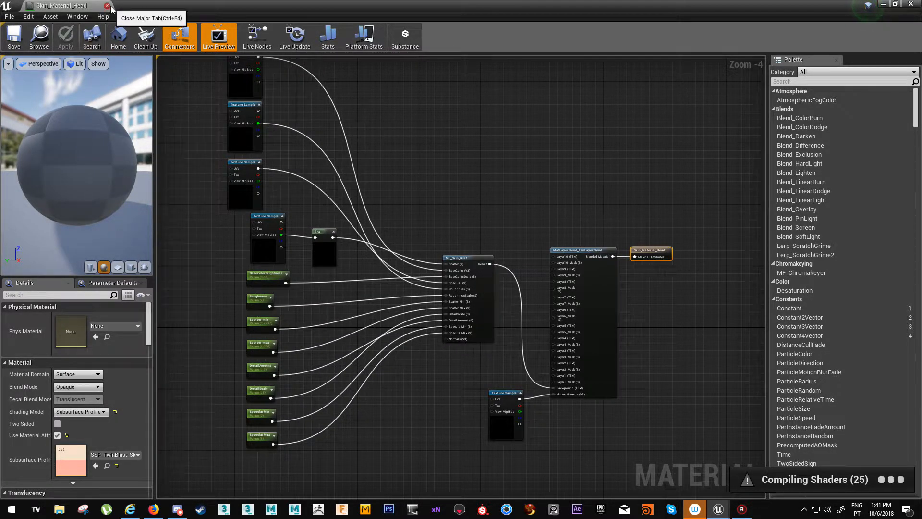
pyautogui.click(107, 5)
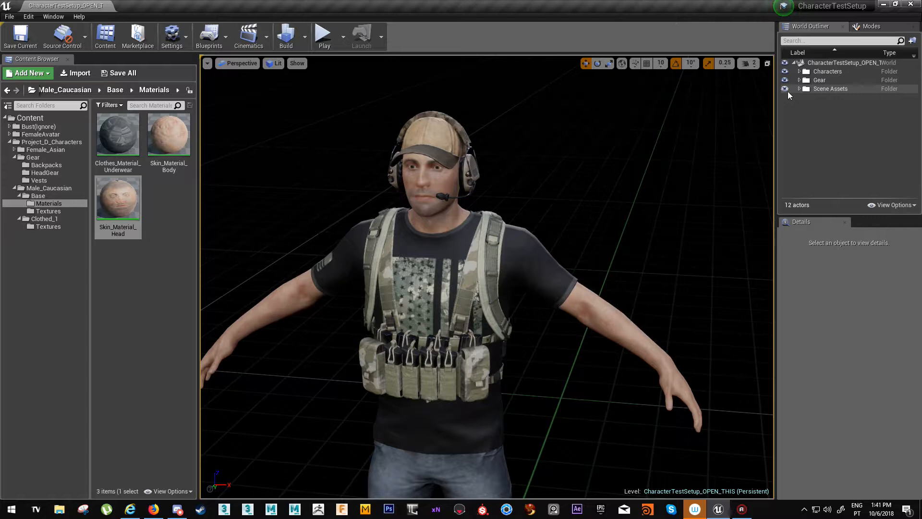
# Step: Expand Scene Assets in the World Outliner and select DirectionalLight4
pyautogui.click(799, 89)
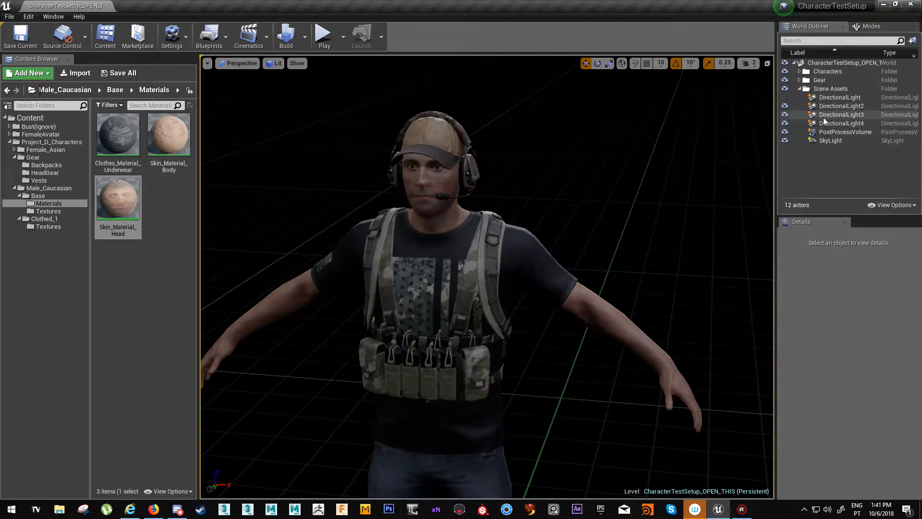
pyautogui.click(842, 123)
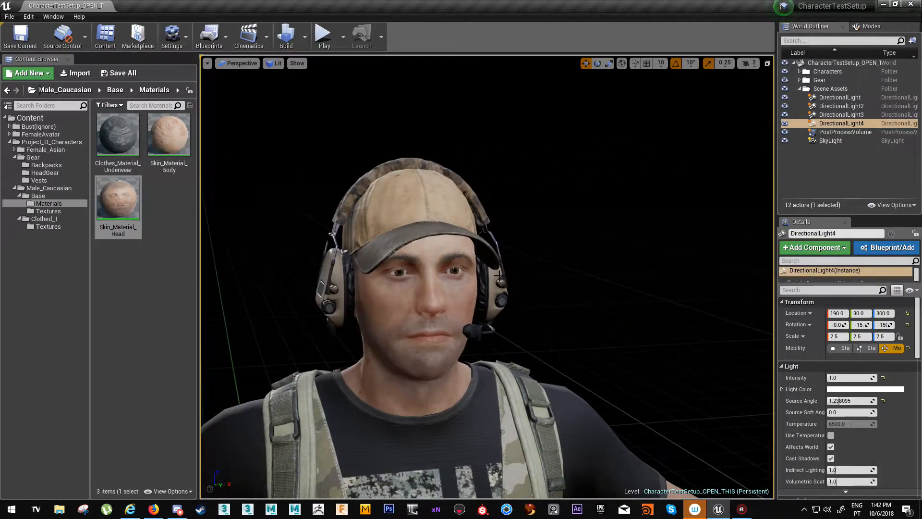
pyautogui.scroll(-3)
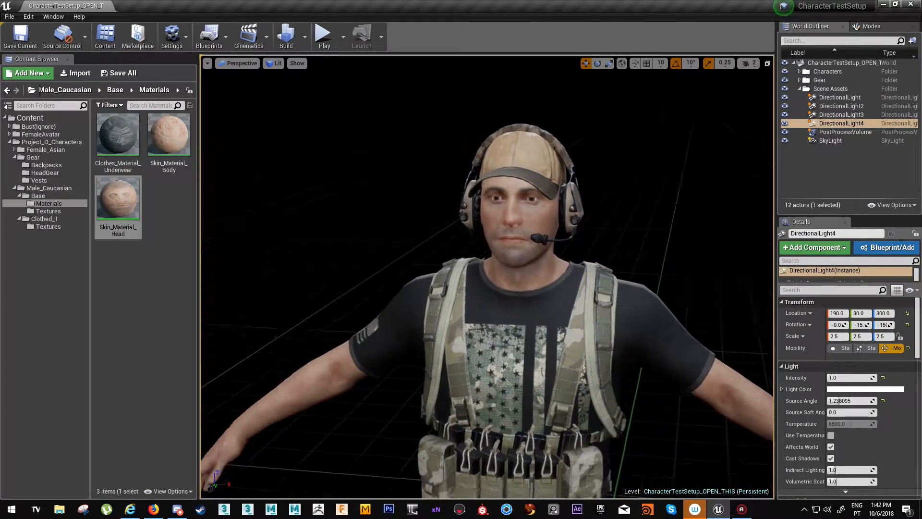